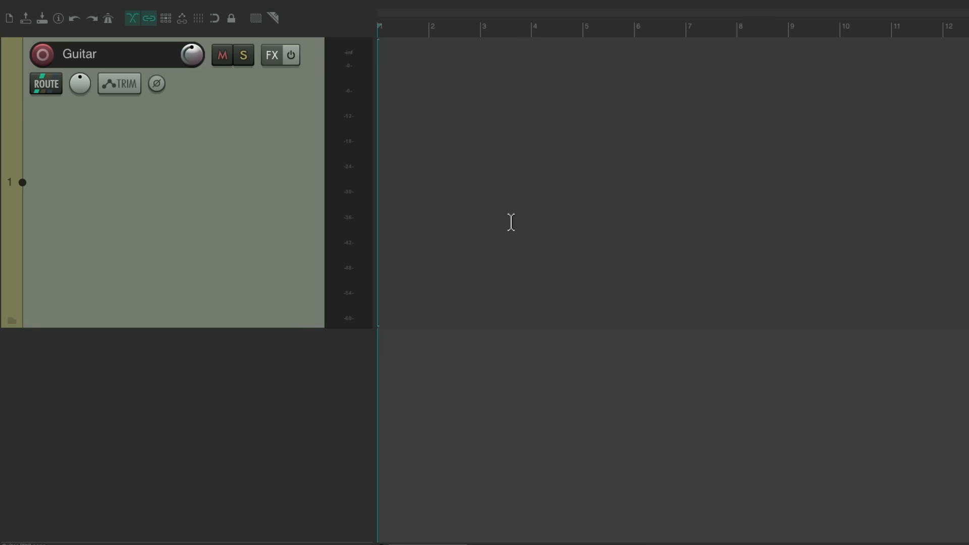
{"action": "mouse_move", "coordinate": [229, 151]}
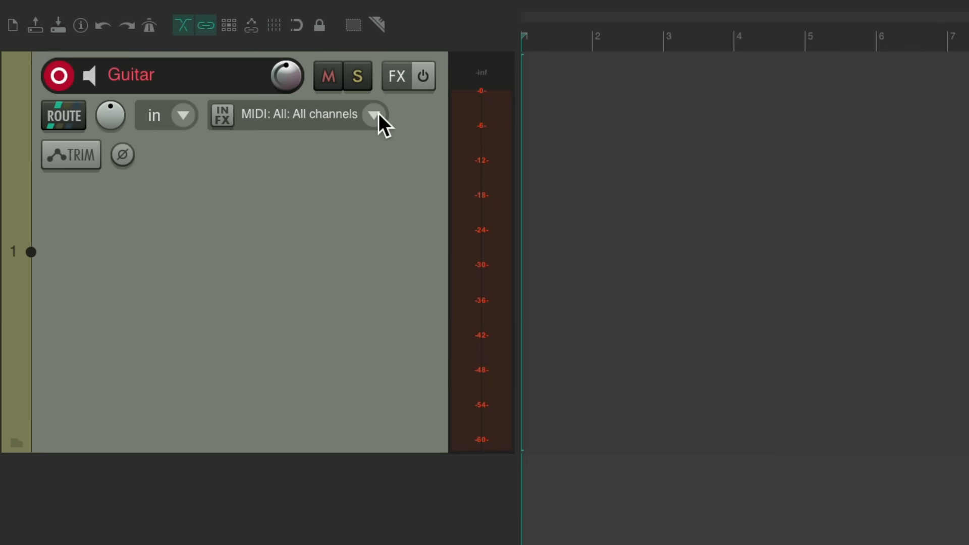
- Set the Guitar track's recording input to Mono > Guitar Mic
{"action": "left_click", "coordinate": [374, 114]}
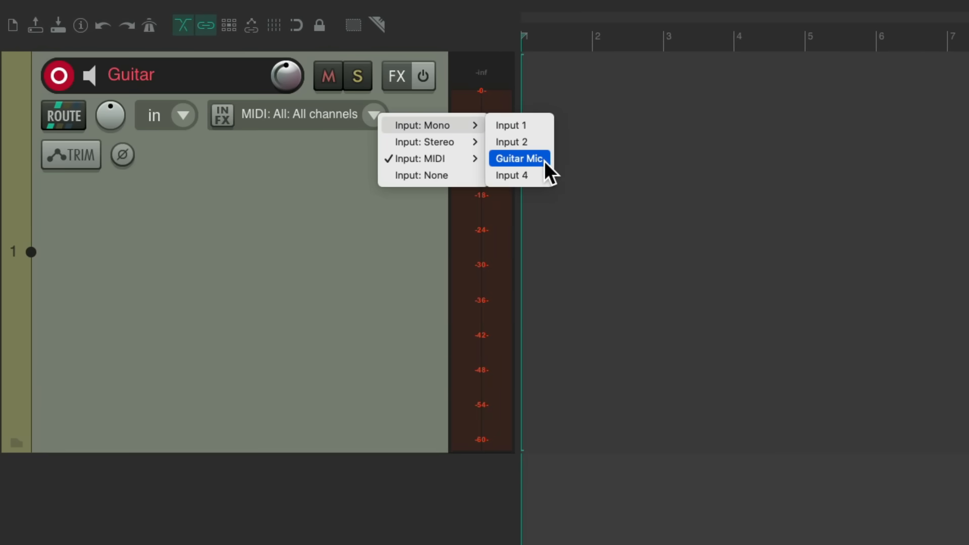
{"action": "left_click", "coordinate": [517, 158]}
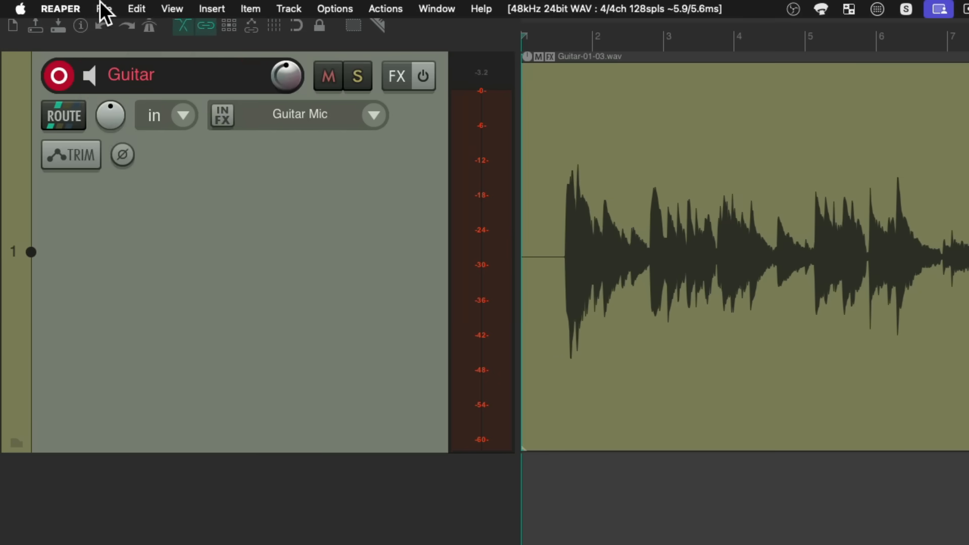
- Set the project's item, envelope and marker timebase to Time in Project settings
{"action": "left_click", "coordinate": [104, 8]}
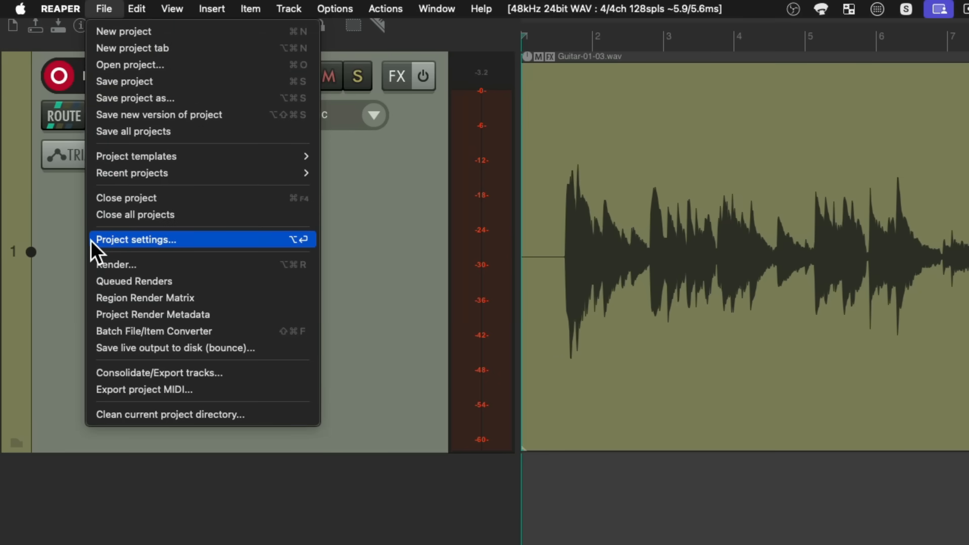
{"action": "left_click", "coordinate": [136, 240]}
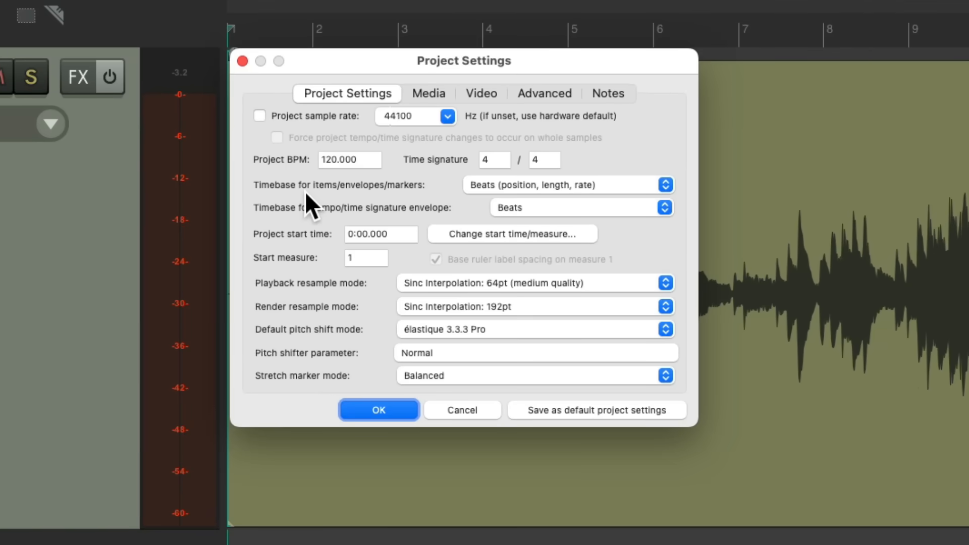
{"action": "mouse_move", "coordinate": [625, 203]}
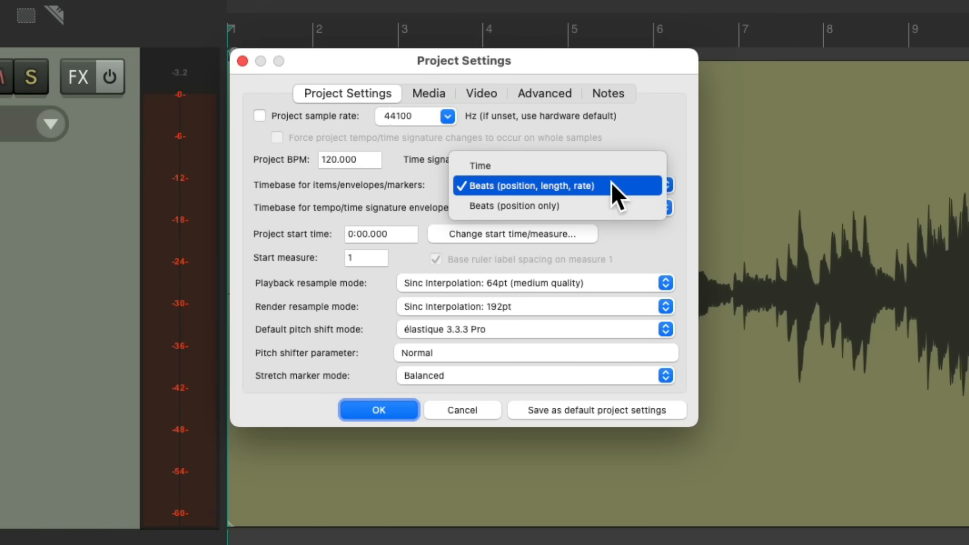
{"action": "left_click", "coordinate": [479, 165]}
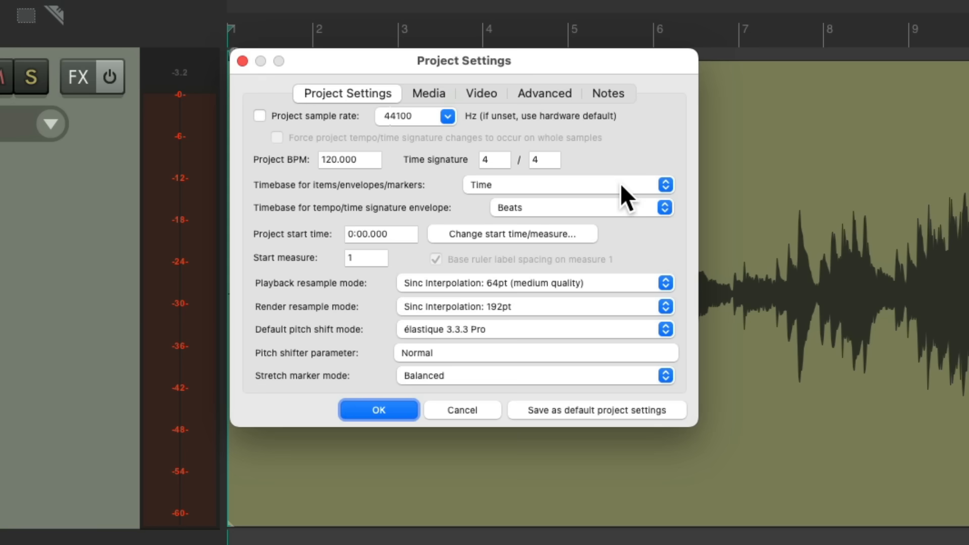
{"action": "left_click", "coordinate": [378, 410]}
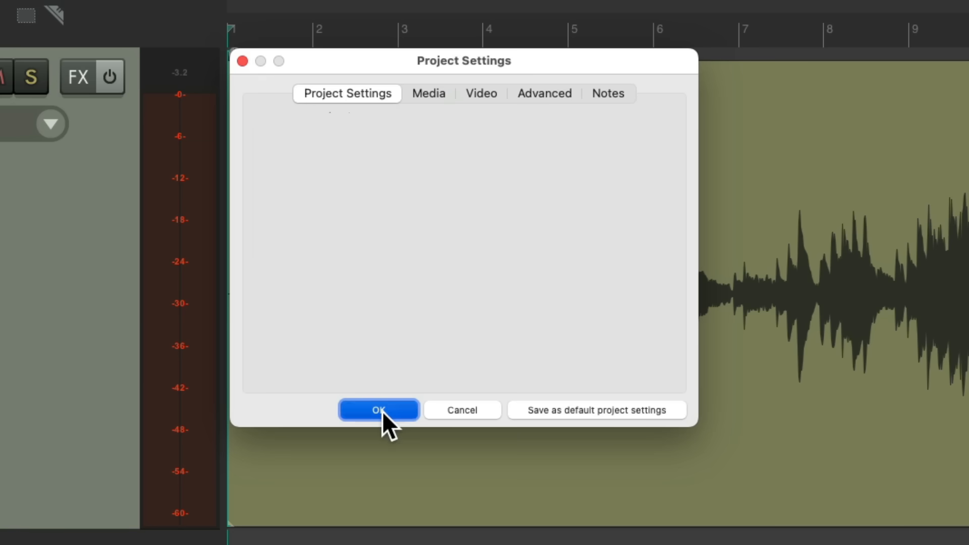
{"action": "left_click", "coordinate": [378, 409]}
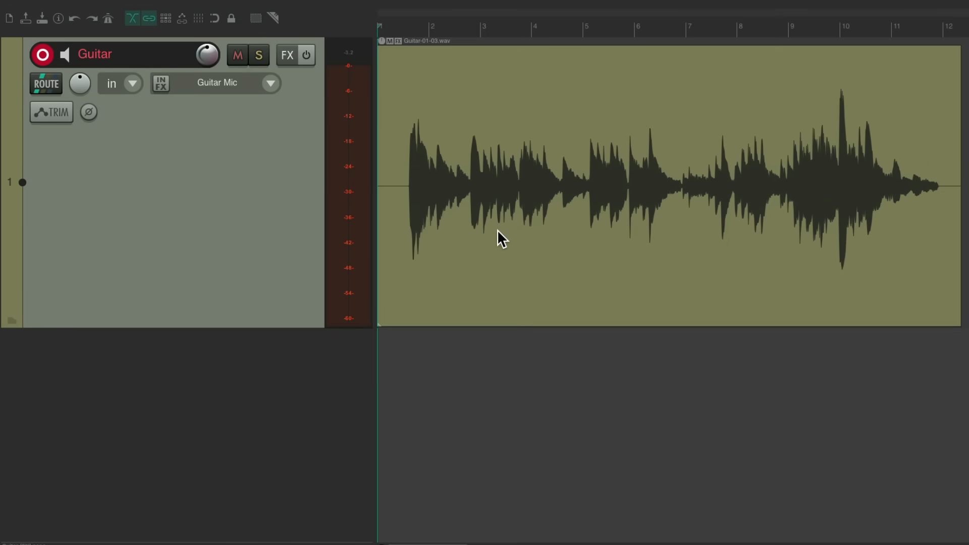
{"action": "mouse_move", "coordinate": [420, 234]}
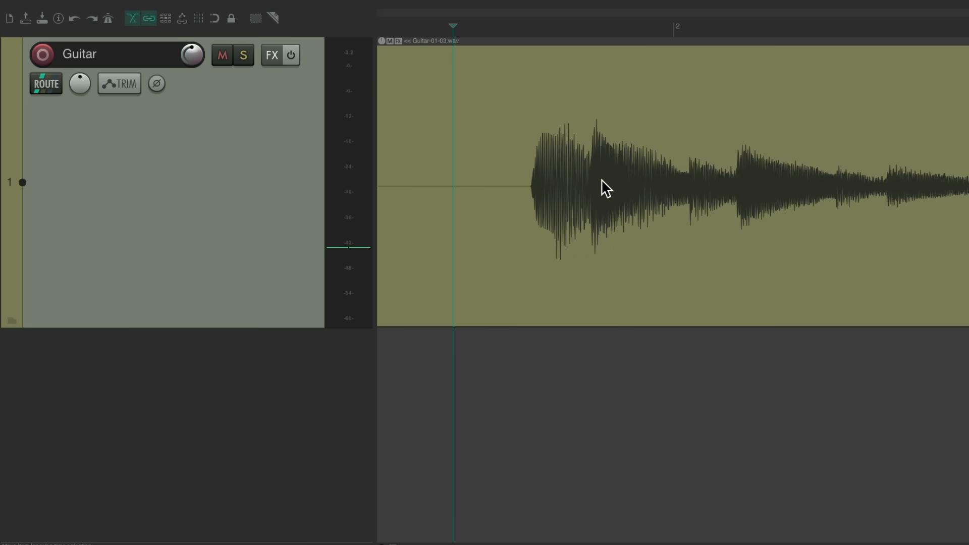
{"action": "mouse_move", "coordinate": [619, 188]}
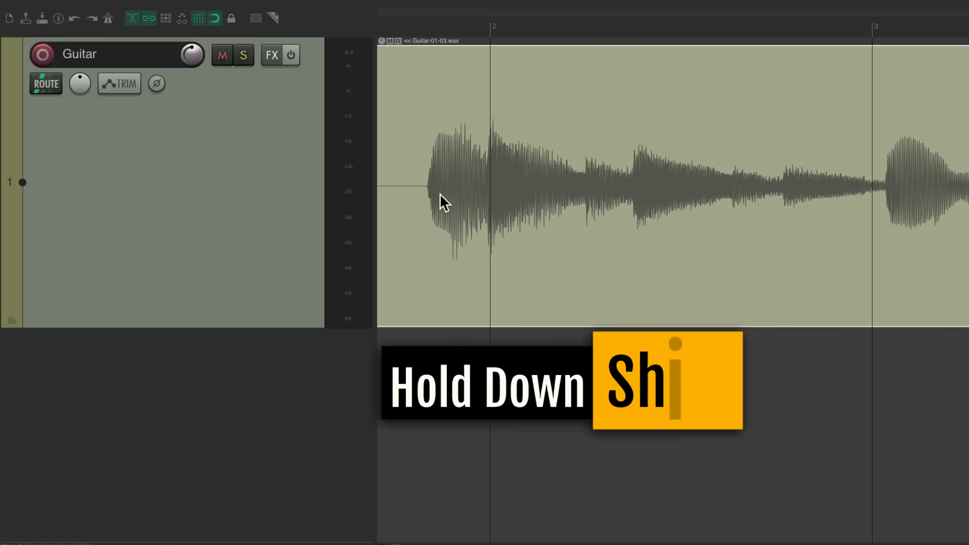
- Drag the guitar take so its first downbeat sits on bar 2
{"action": "left_click_drag", "start_coordinate": [445, 204], "coordinate": [612, 143]}
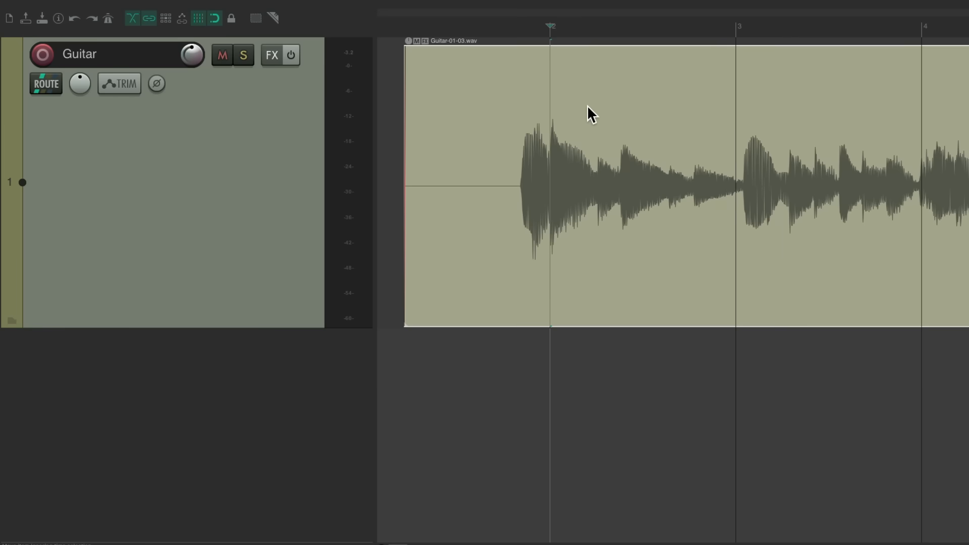
{"action": "key", "text": "shift+c"}
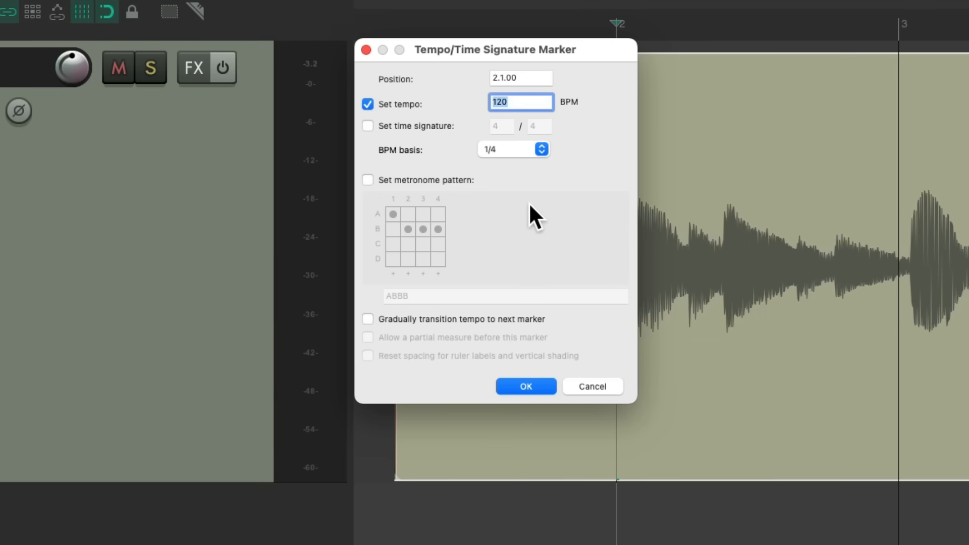
{"action": "mouse_move", "coordinate": [508, 210]}
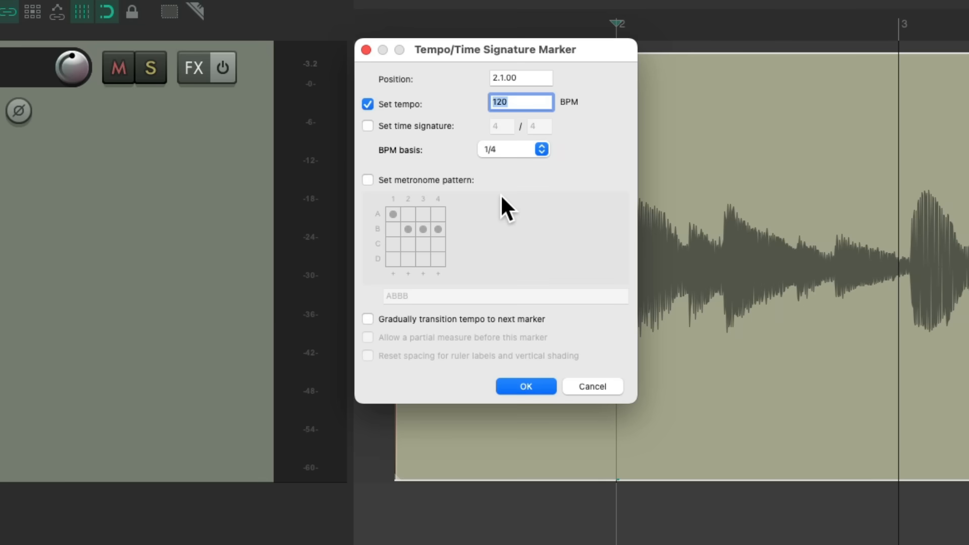
{"action": "mouse_move", "coordinate": [584, 395]}
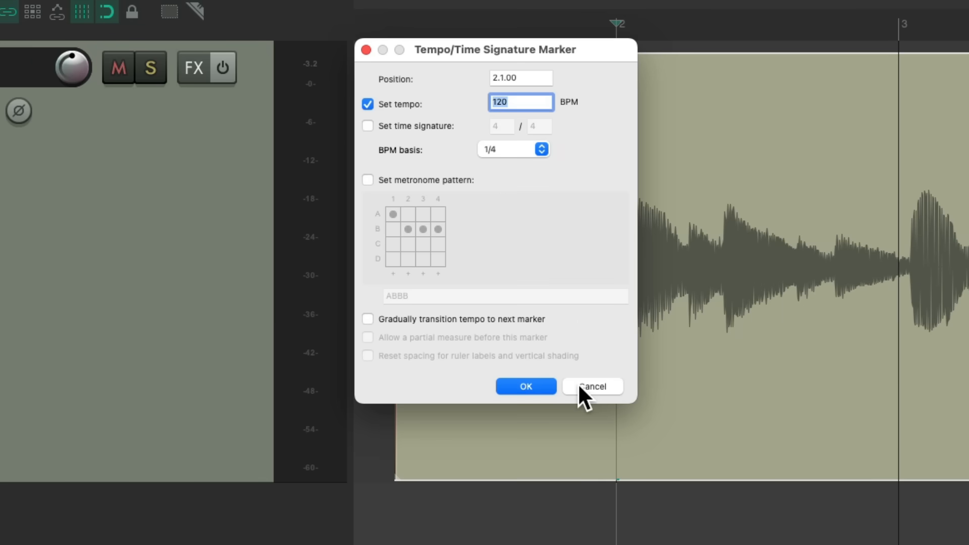
{"action": "left_click", "coordinate": [592, 386]}
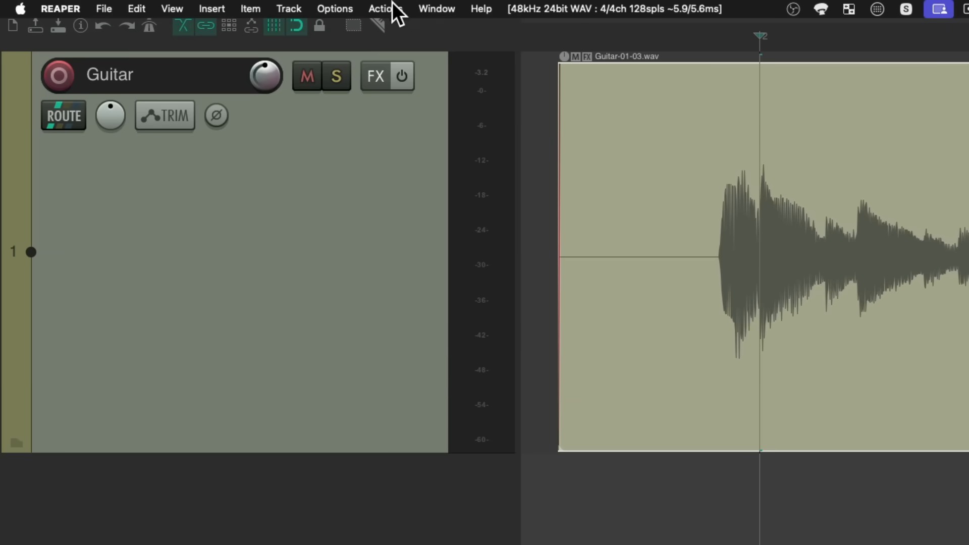
{"action": "mouse_move", "coordinate": [371, 44]}
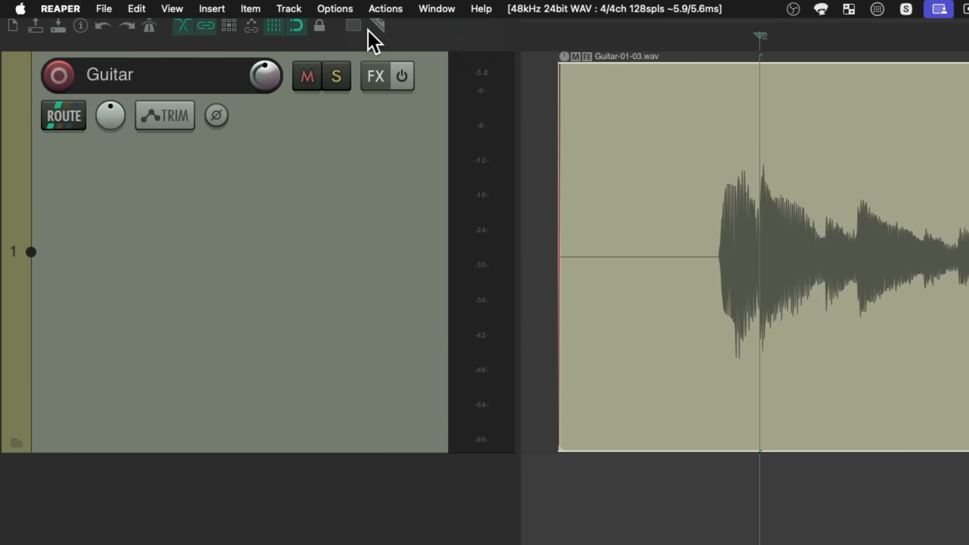
- Assign Shift+C to 'Insert tempo marker at edit cursor, without opening tempo edit dialog', overriding the old mapping
{"action": "left_click", "coordinate": [601, 71]}
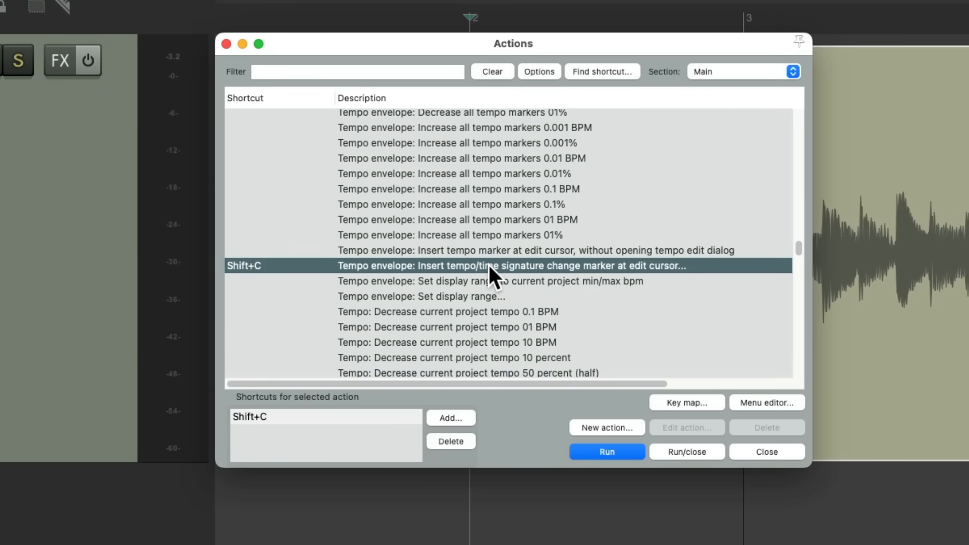
{"action": "left_click", "coordinate": [529, 251]}
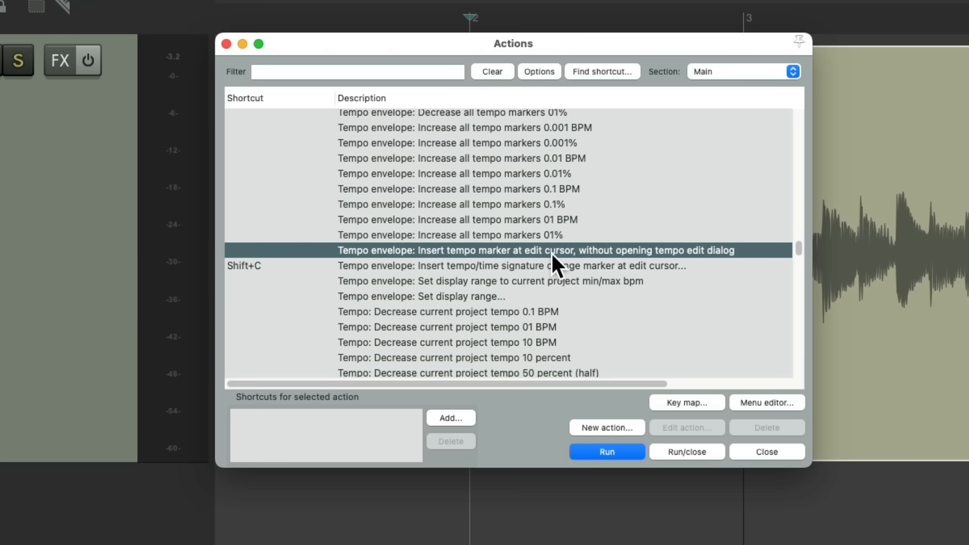
{"action": "mouse_move", "coordinate": [678, 270]}
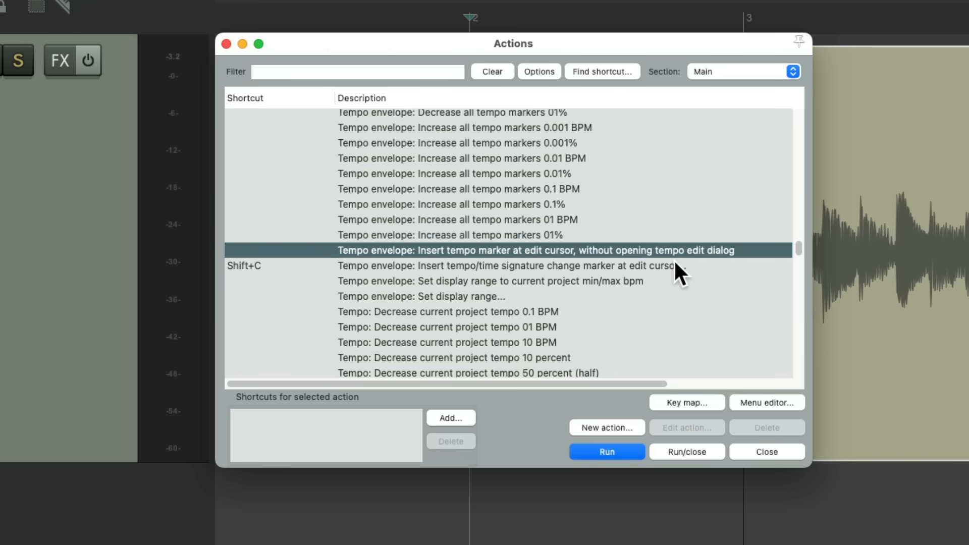
{"action": "left_click", "coordinate": [451, 417]}
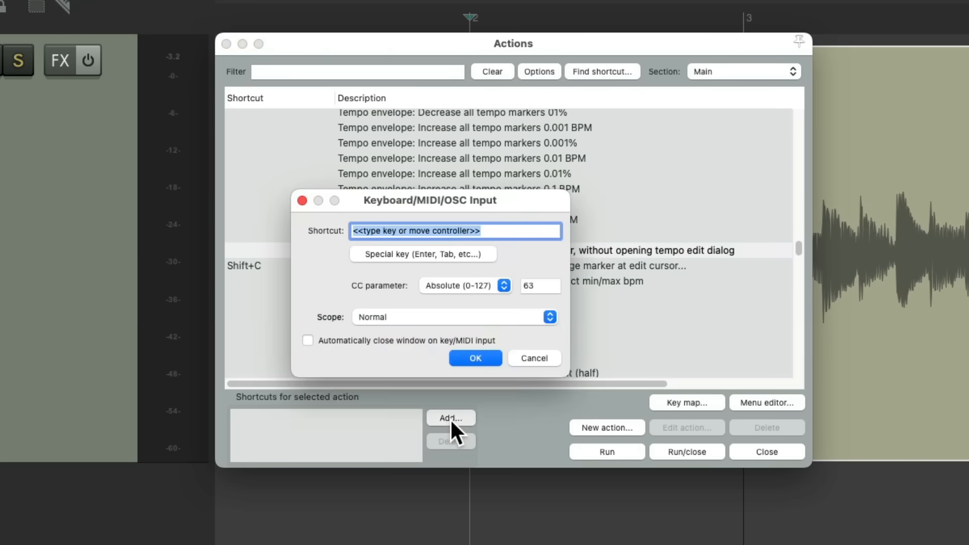
{"action": "type", "text": "Shift+C"}
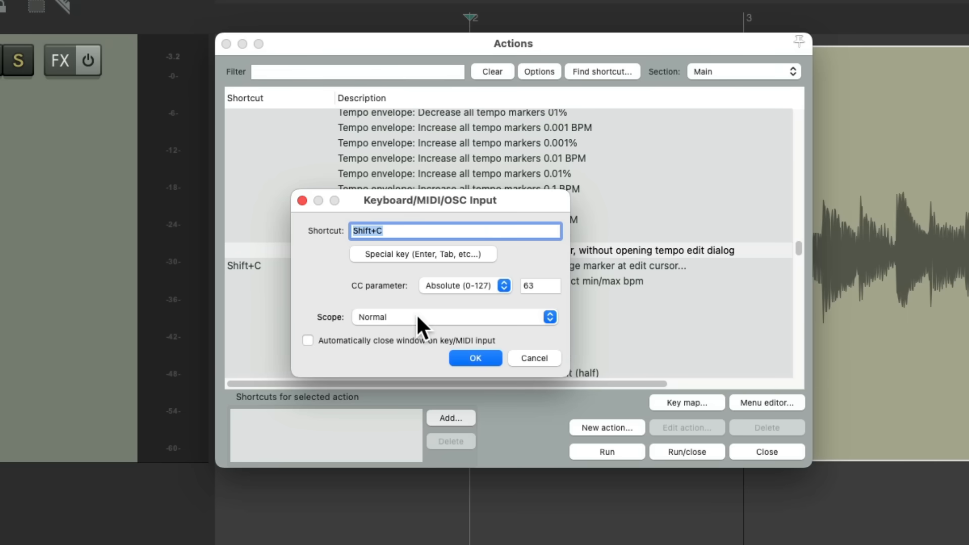
{"action": "left_click", "coordinate": [474, 358]}
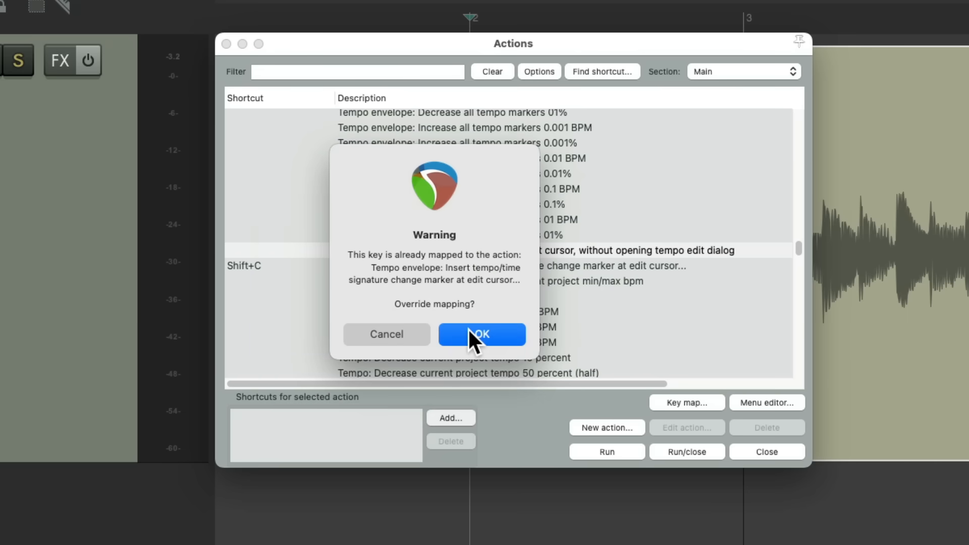
{"action": "left_click", "coordinate": [481, 334]}
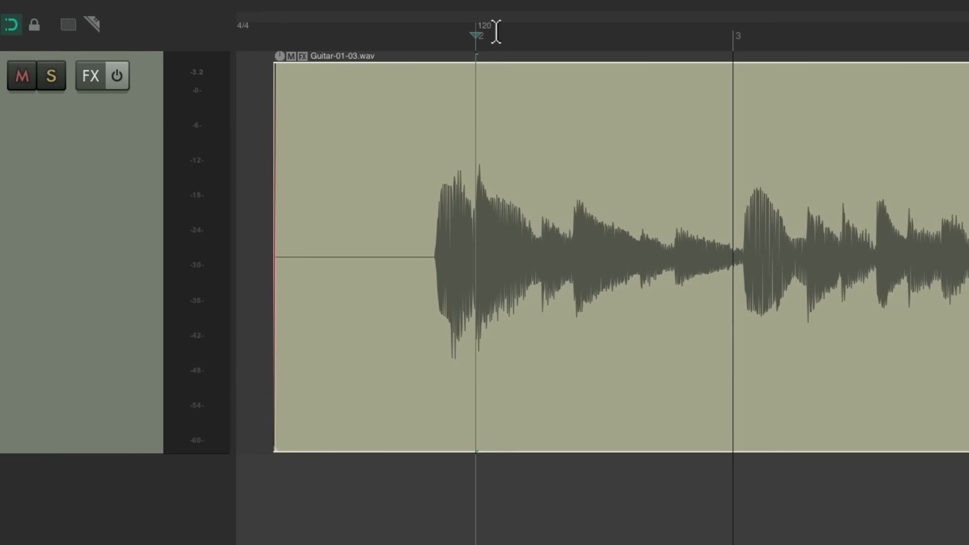
- Add a tempo marker at the opening strum and edit it so bar 2 reads 115.446 BPM
{"action": "left_click", "coordinate": [485, 27]}
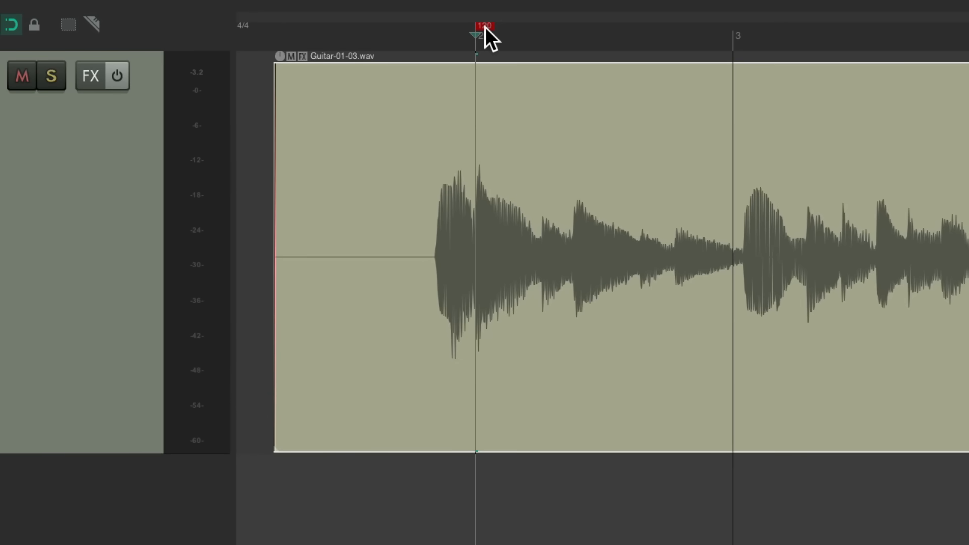
{"action": "double_click", "coordinate": [484, 26]}
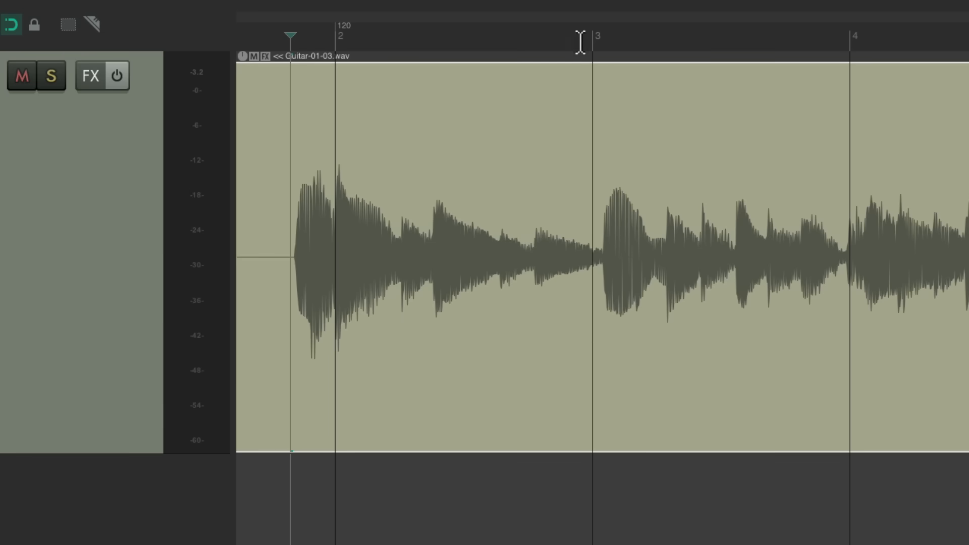
{"action": "left_click", "coordinate": [594, 36]}
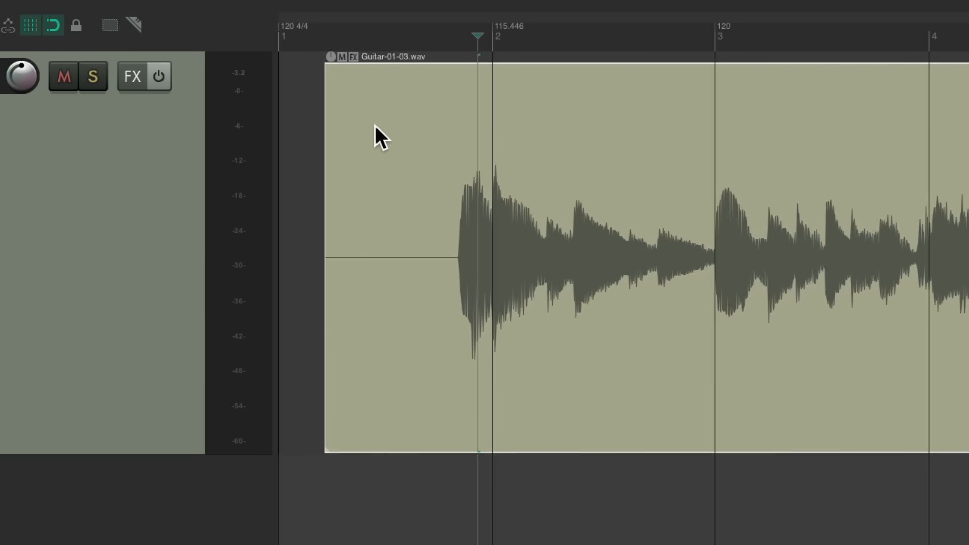
{"action": "mouse_move", "coordinate": [529, 33]}
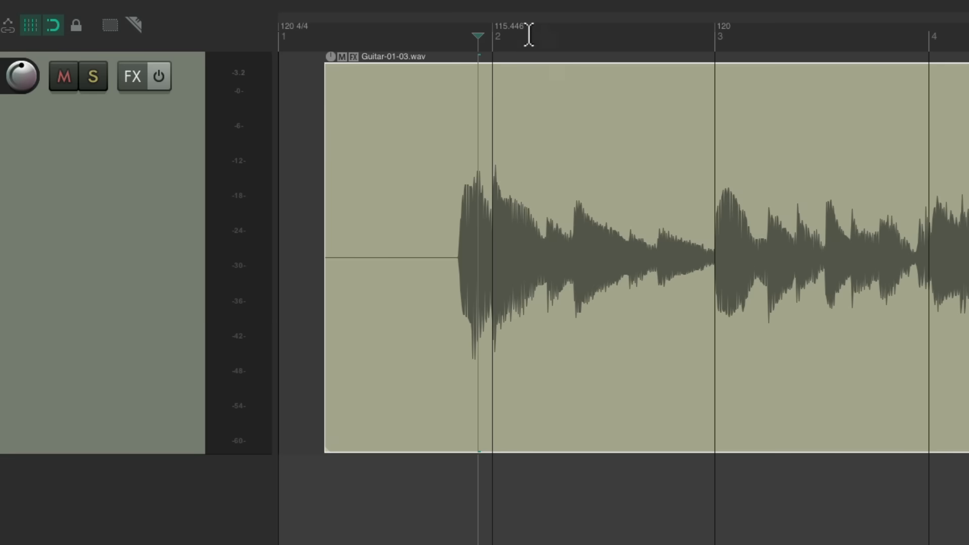
{"action": "mouse_move", "coordinate": [536, 32]}
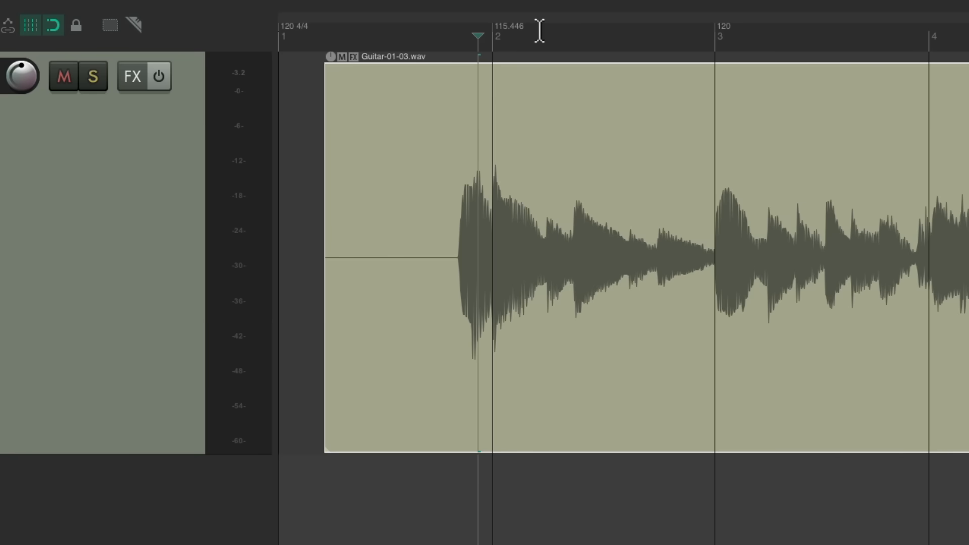
- Set the bar 1 tempo marker to 115.446 BPM and nudge the take onto bar 2
{"action": "double_click", "coordinate": [508, 26]}
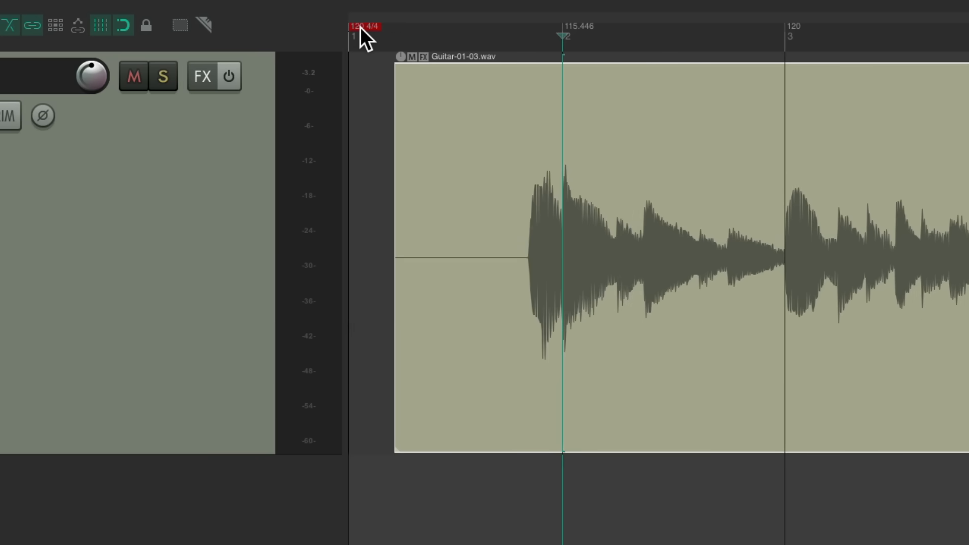
{"action": "double_click", "coordinate": [364, 27]}
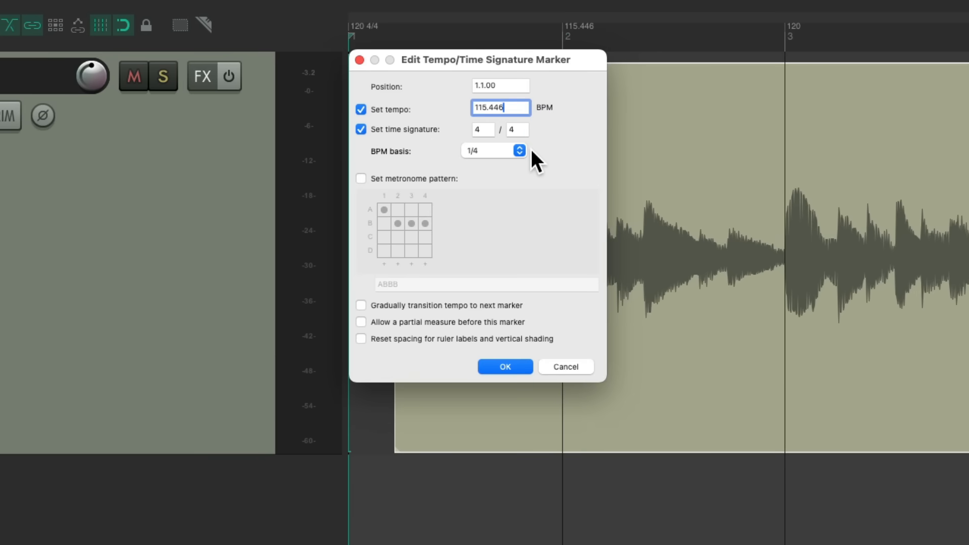
{"action": "left_click", "coordinate": [504, 366]}
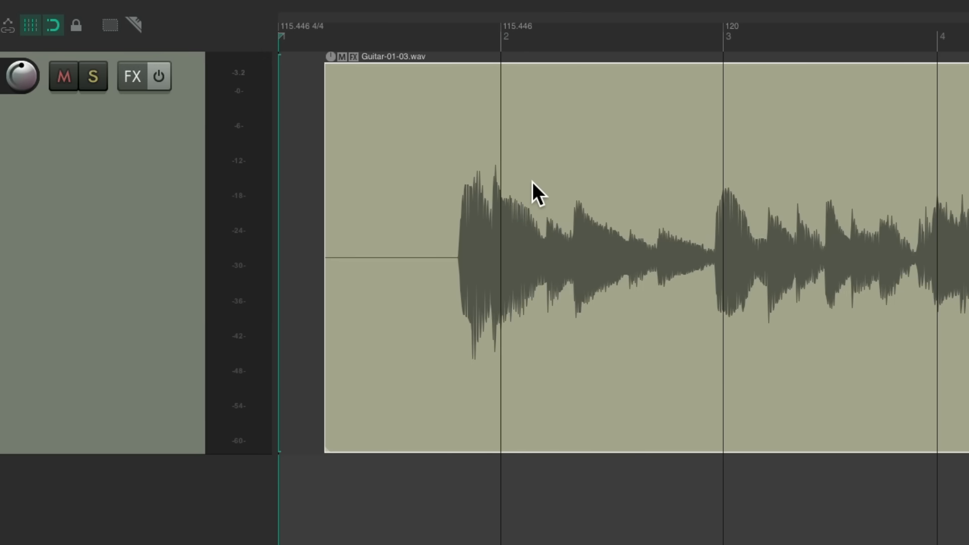
{"action": "left_click_drag", "start_coordinate": [537, 192], "coordinate": [612, 179]}
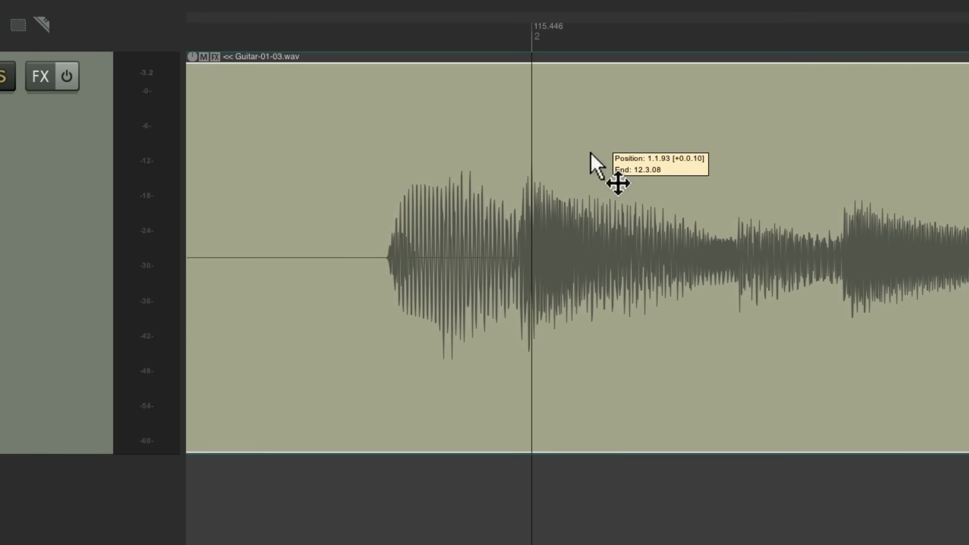
{"action": "left_click_drag", "start_coordinate": [612, 186], "coordinate": [618, 185]}
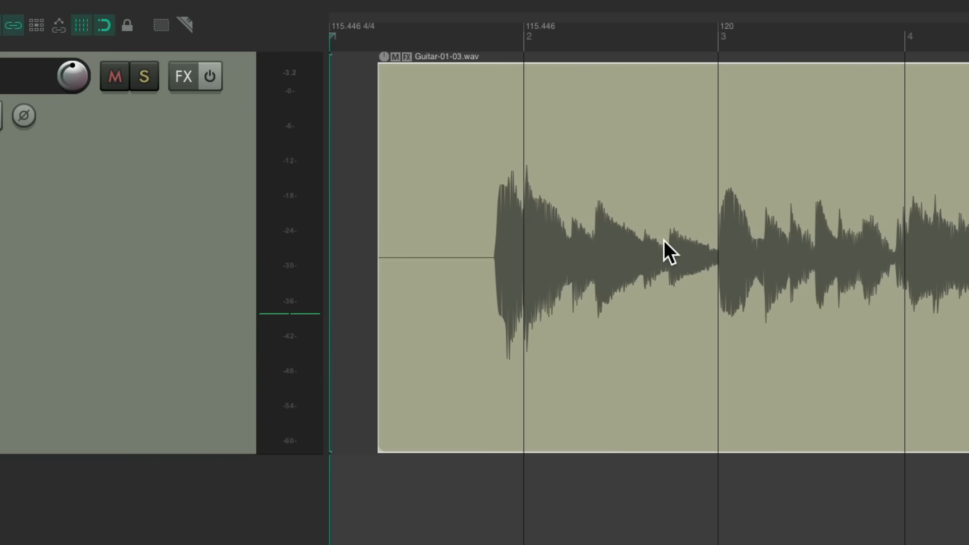
{"action": "mouse_move", "coordinate": [622, 167]}
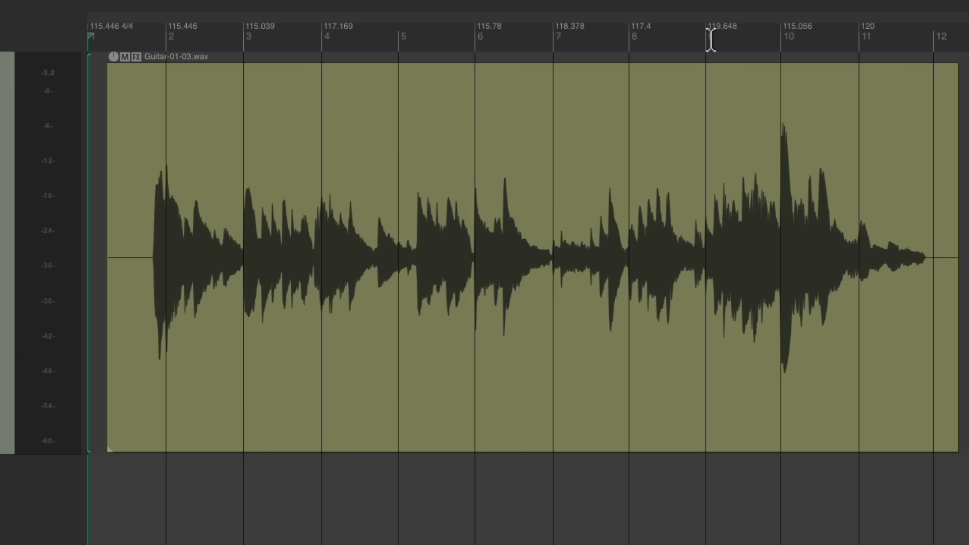
{"action": "mouse_move", "coordinate": [405, 133]}
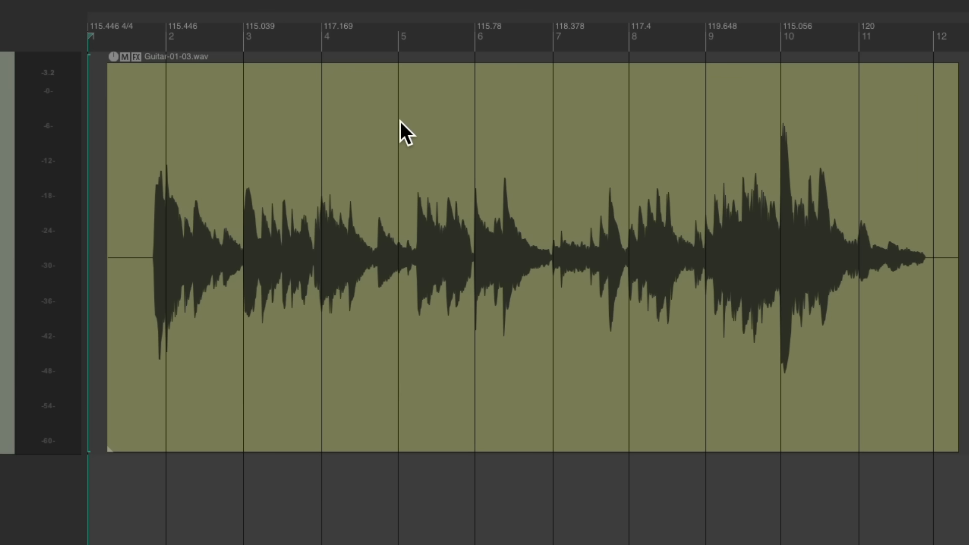
{"action": "mouse_move", "coordinate": [233, 105]}
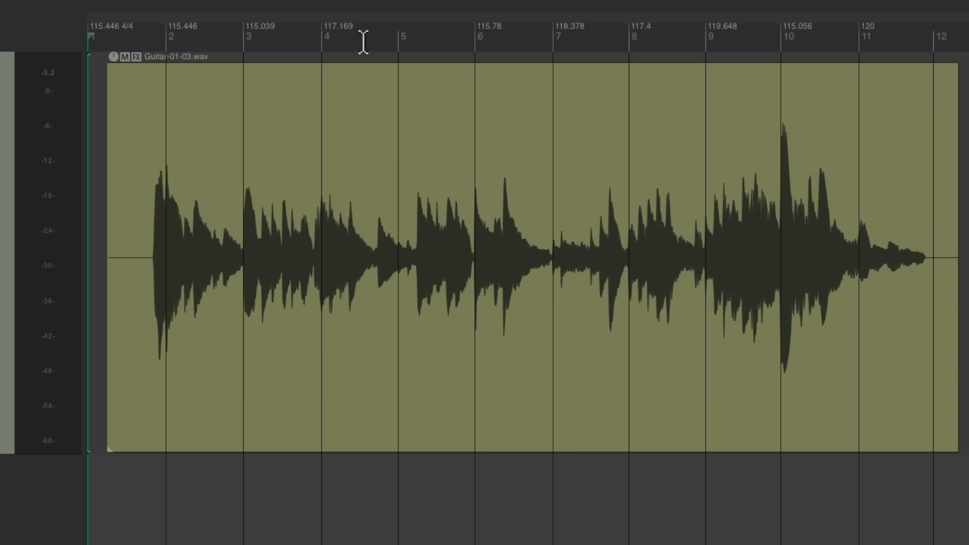
{"action": "mouse_move", "coordinate": [594, 37]}
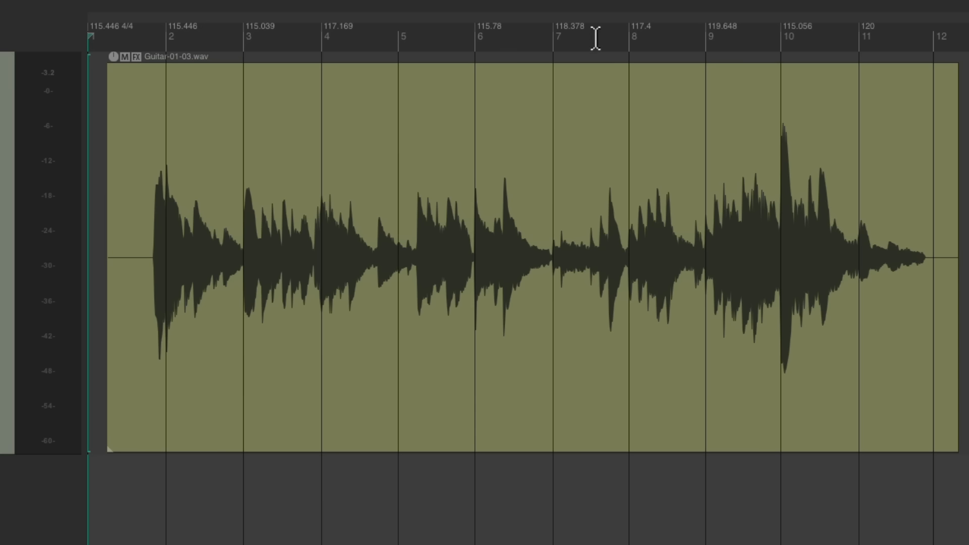
{"action": "mouse_move", "coordinate": [641, 38]}
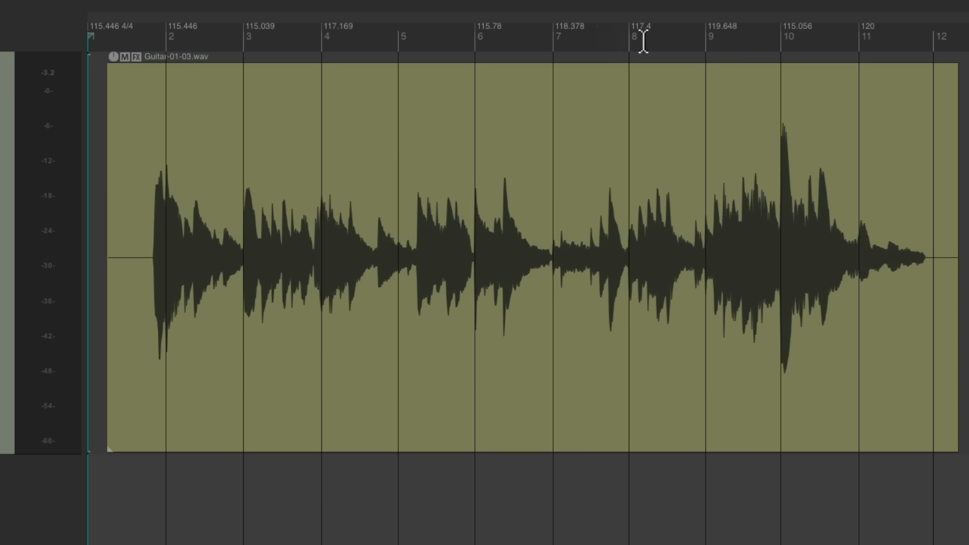
{"action": "mouse_move", "coordinate": [491, 207]}
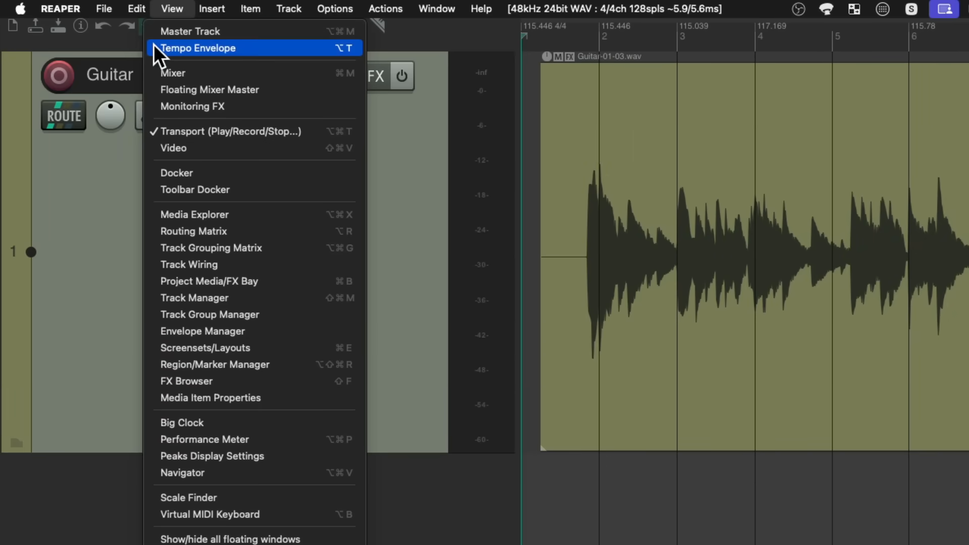
- Show the tempo envelope and set the remaining tempo marker to 116 BPM
{"action": "left_click", "coordinate": [199, 48]}
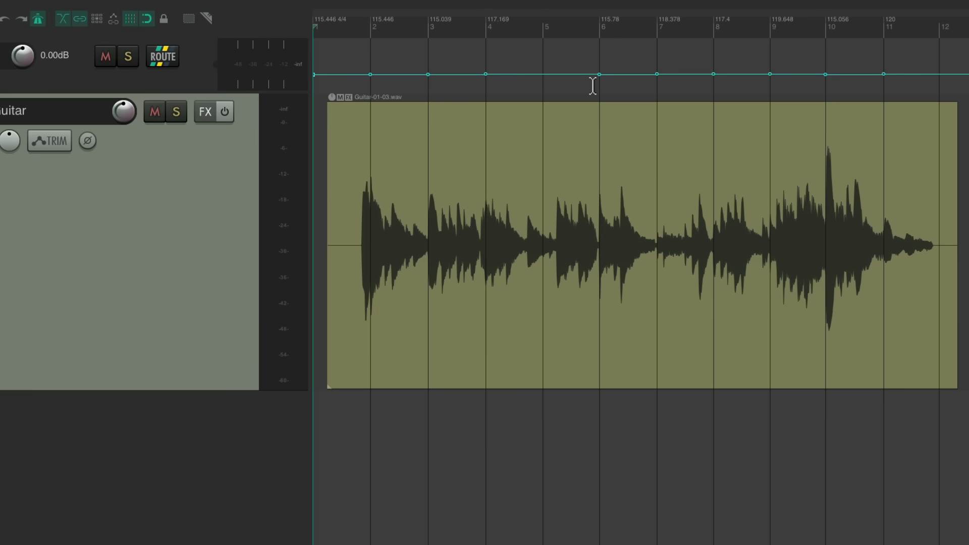
{"action": "mouse_move", "coordinate": [730, 62]}
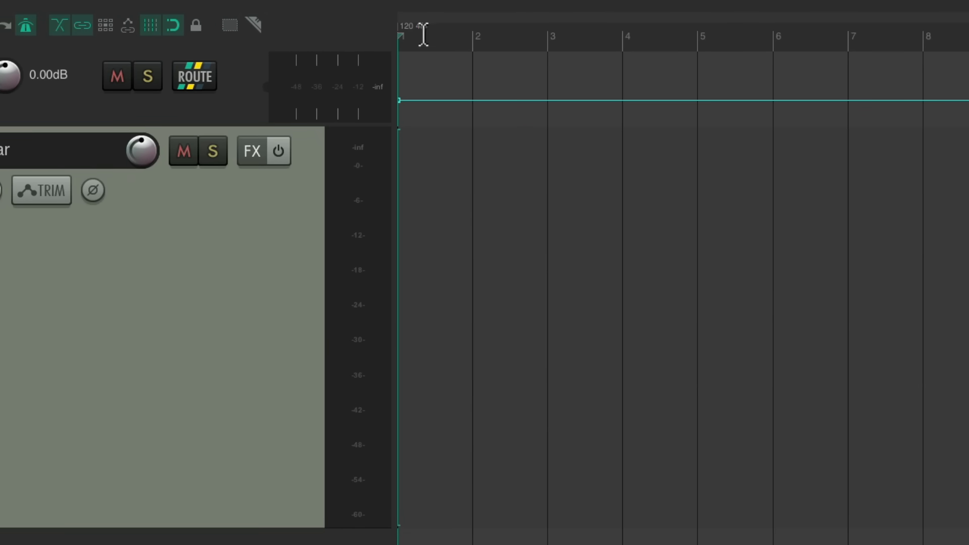
{"action": "double_click", "coordinate": [408, 26]}
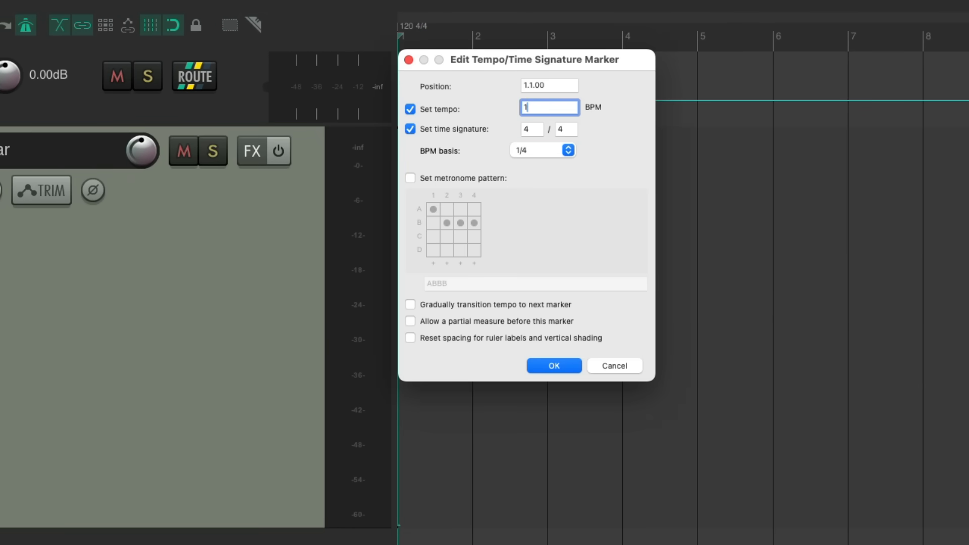
{"action": "left_click", "coordinate": [553, 366]}
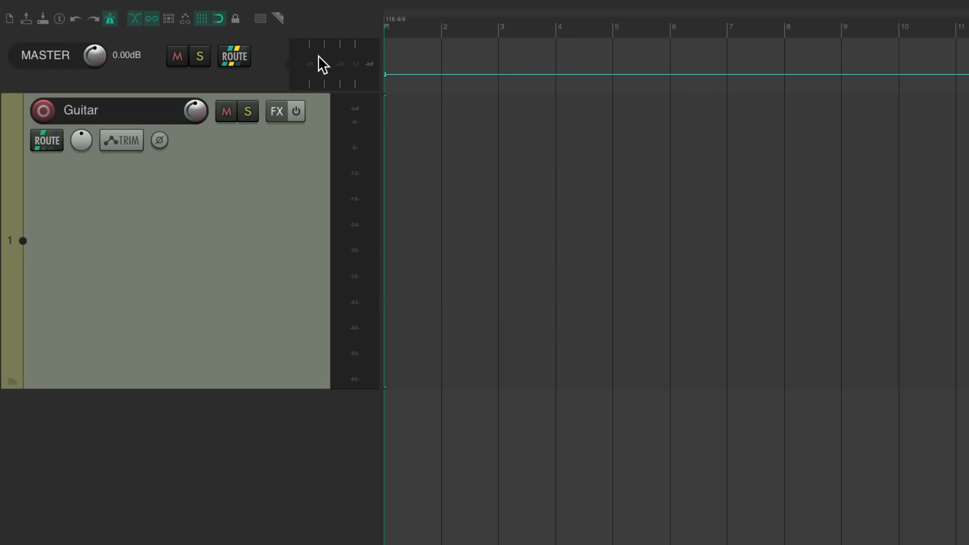
{"action": "left_click", "coordinate": [171, 9]}
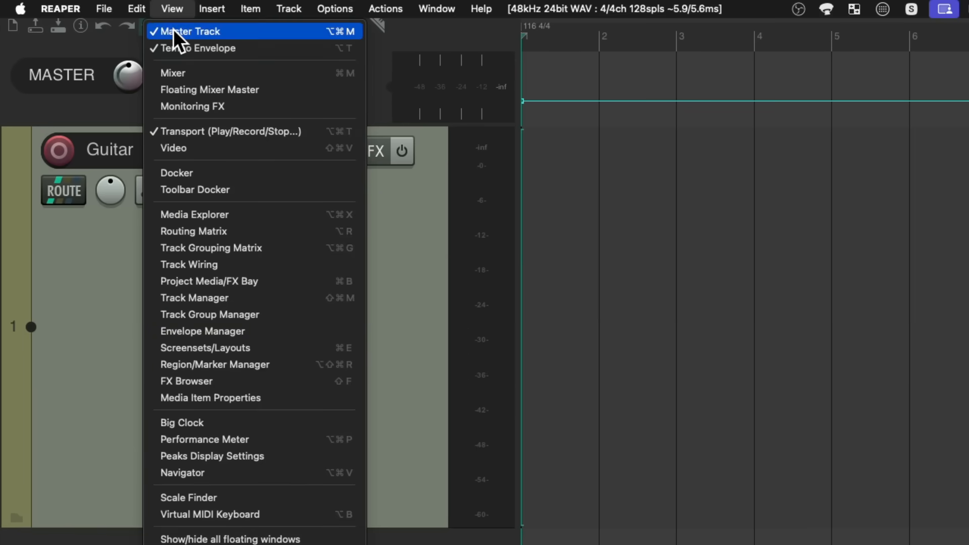
- Uncheck Master Track in the View menu
{"action": "left_click", "coordinate": [192, 31]}
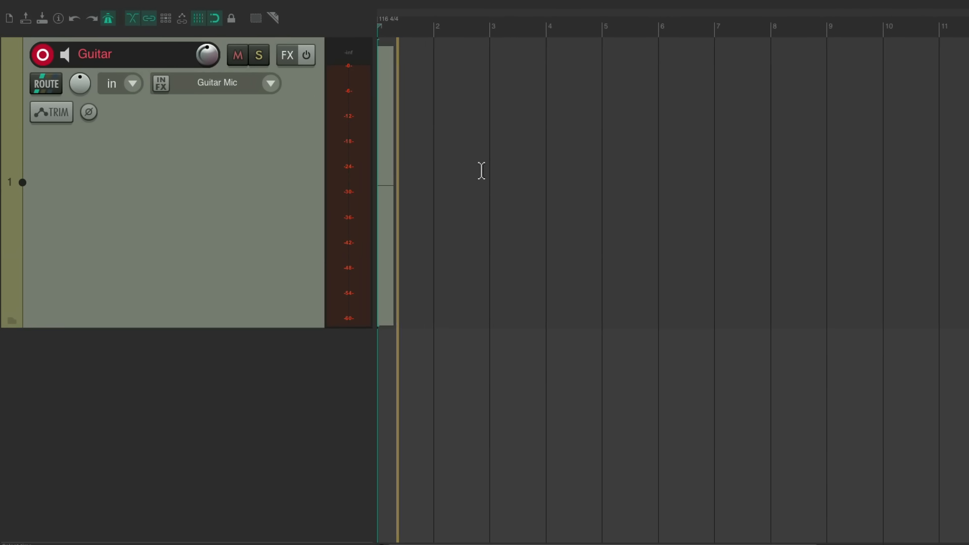
- Record the guitar part as Guitar-01.wav at 116 BPM, then stop
{"action": "left_click", "coordinate": [43, 55]}
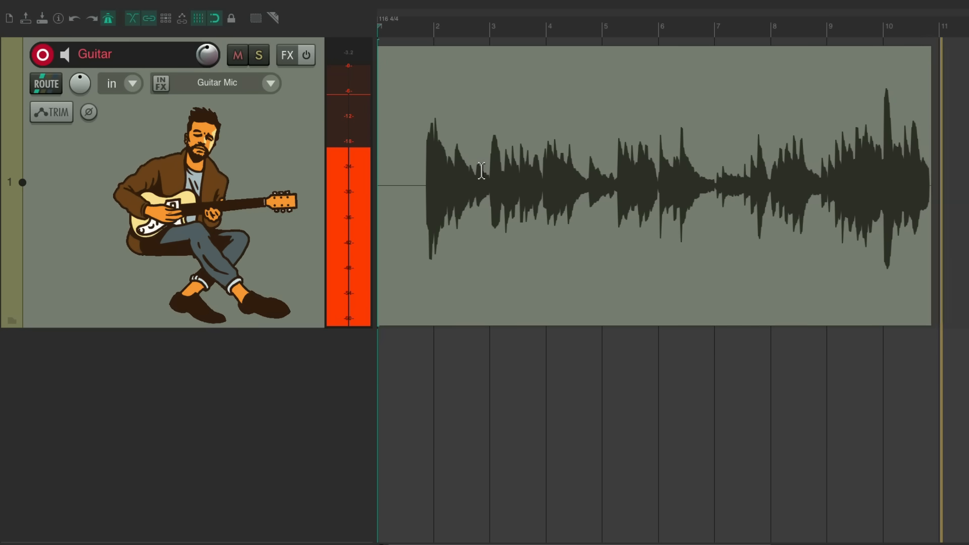
{"action": "left_click", "coordinate": [482, 179]}
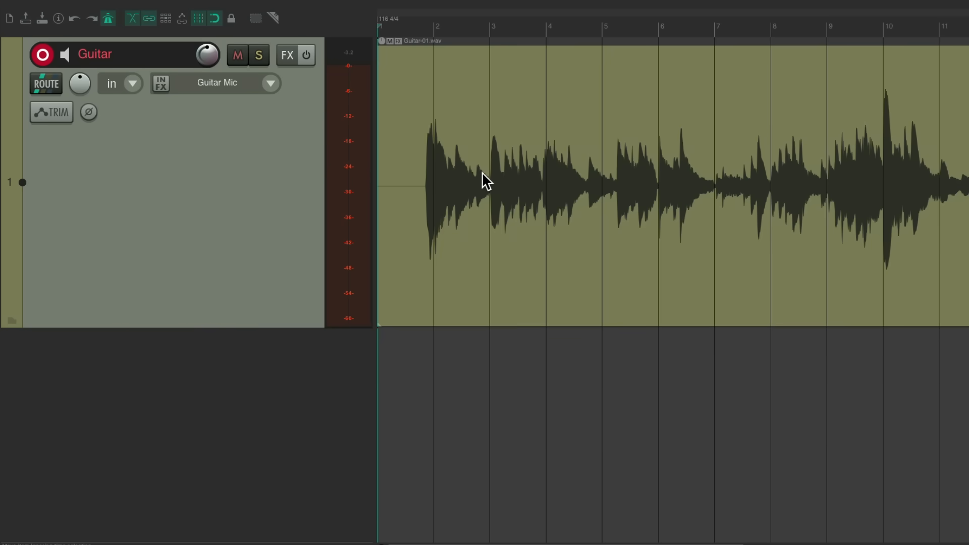